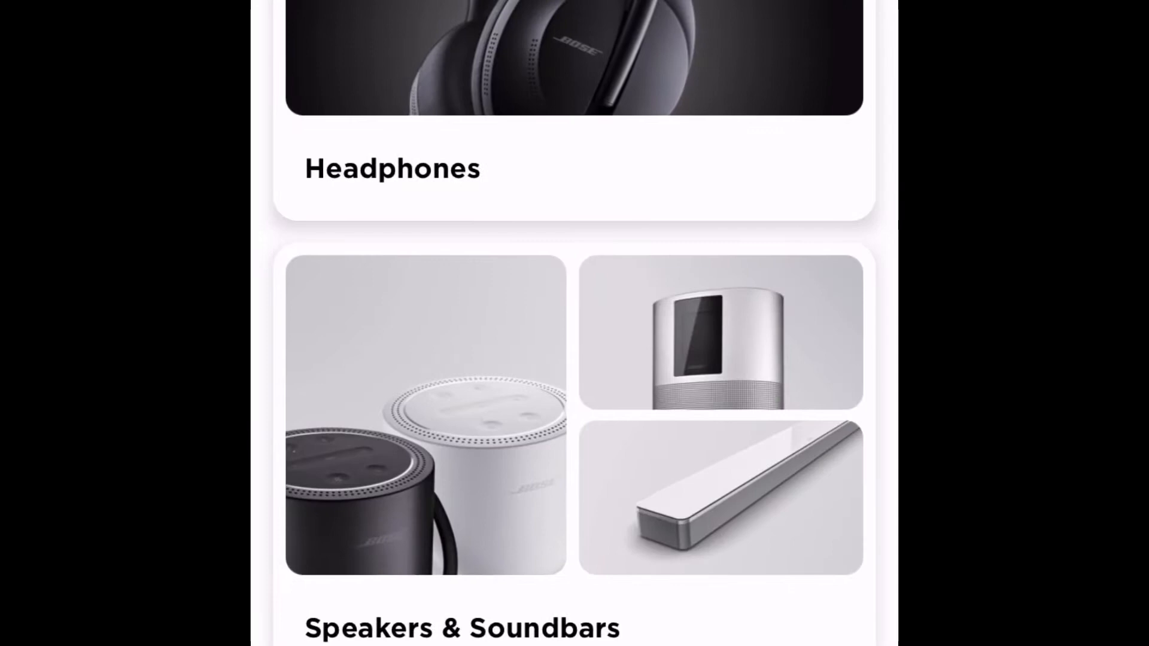
Choose Bose Soundbar 500 from Speakers & Soundbars and begin adding it
left_click(721, 497)
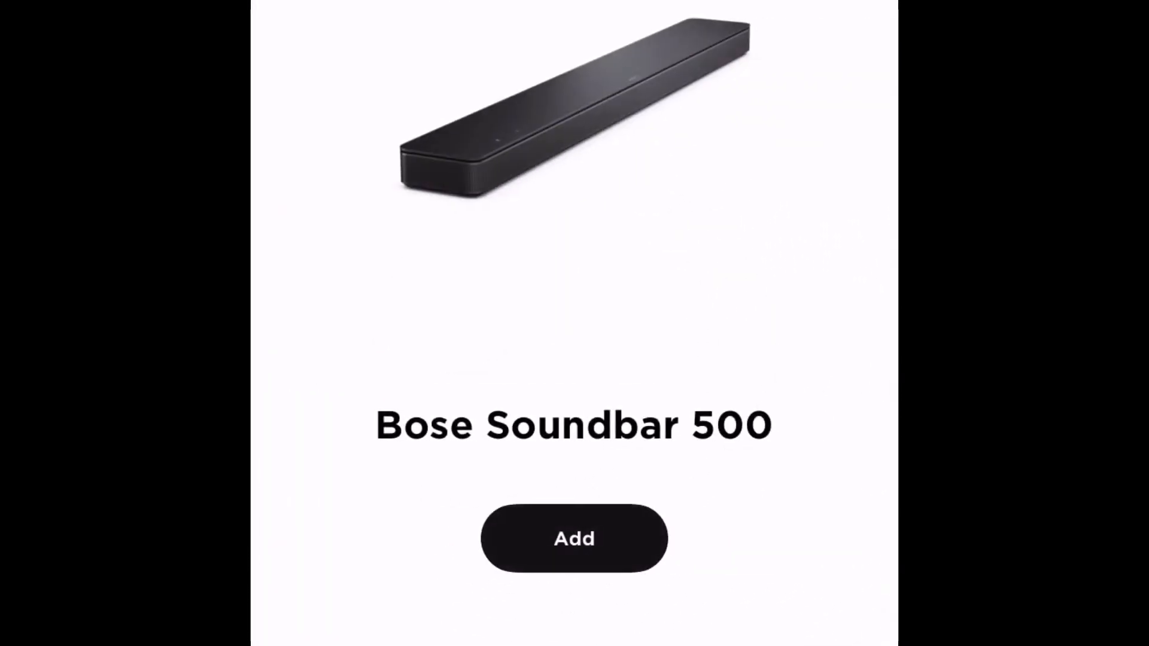
left_click(574, 538)
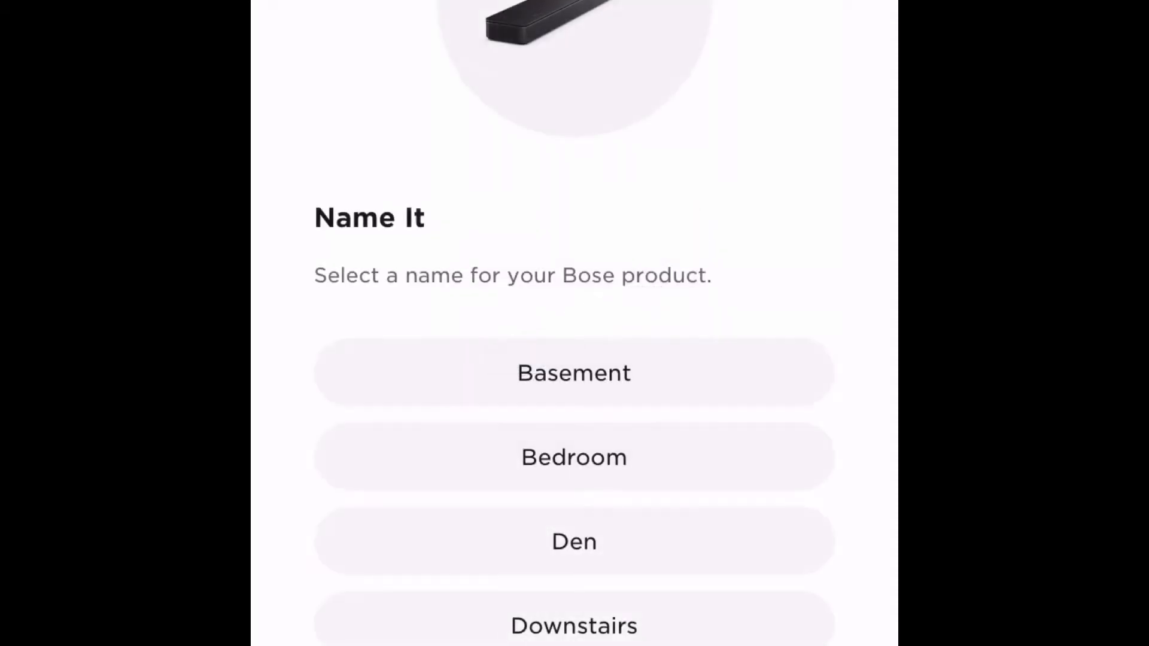
scroll("down", 3)
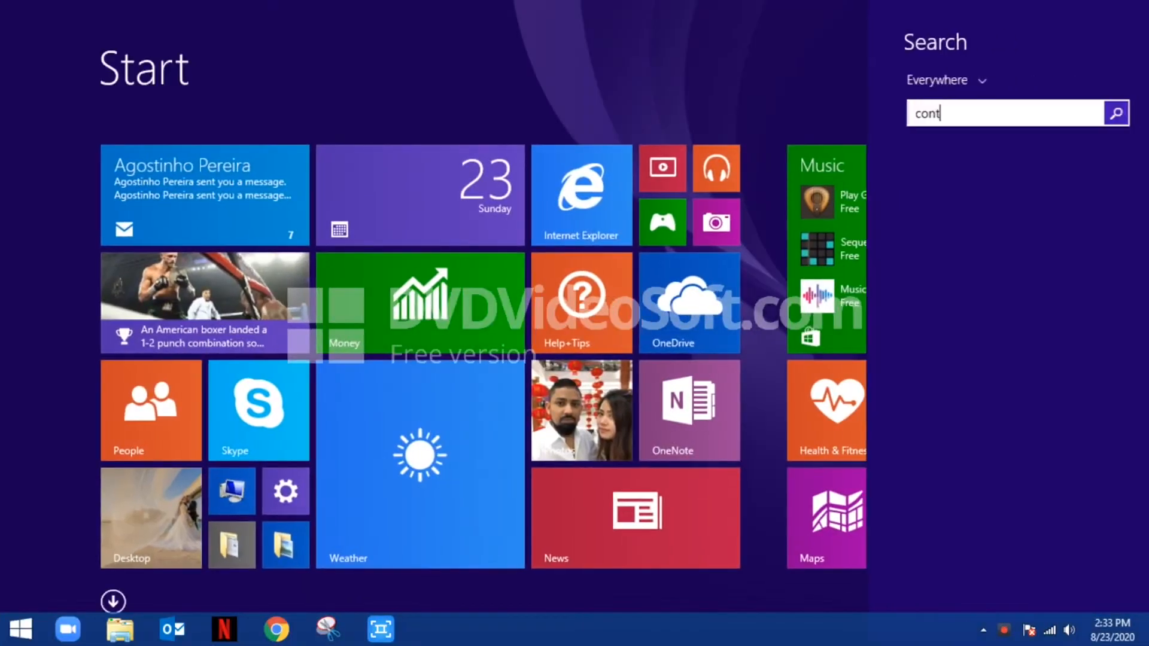
Reach the Sound settings via a Control Panel search
type("Control Panel")
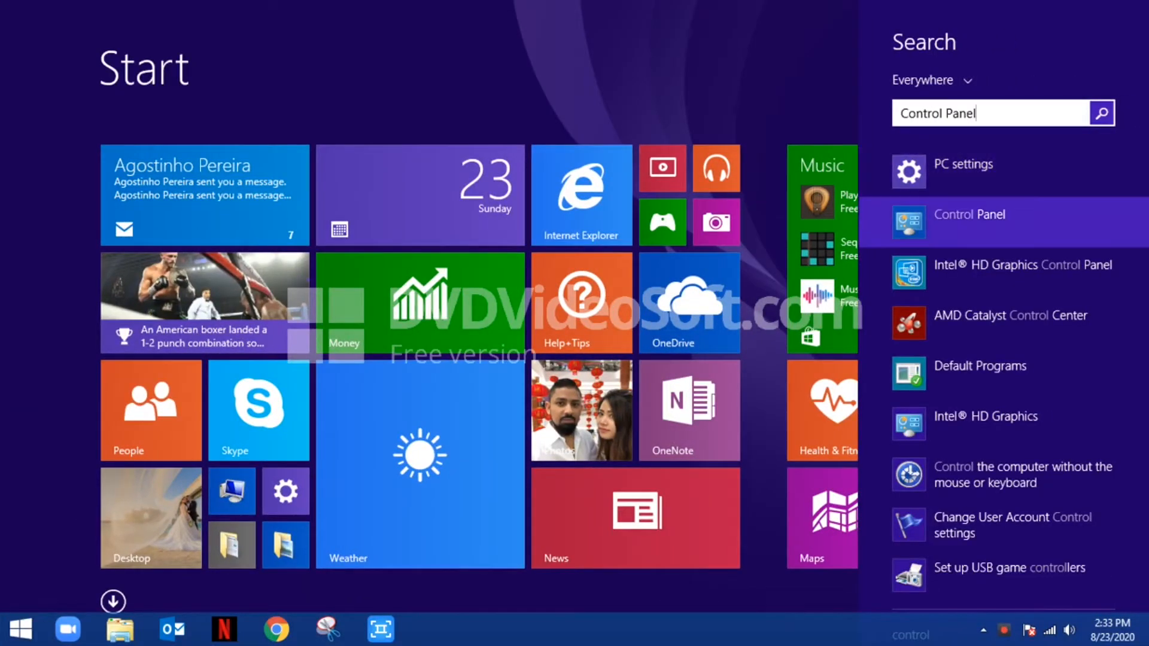
left_click(968, 214)
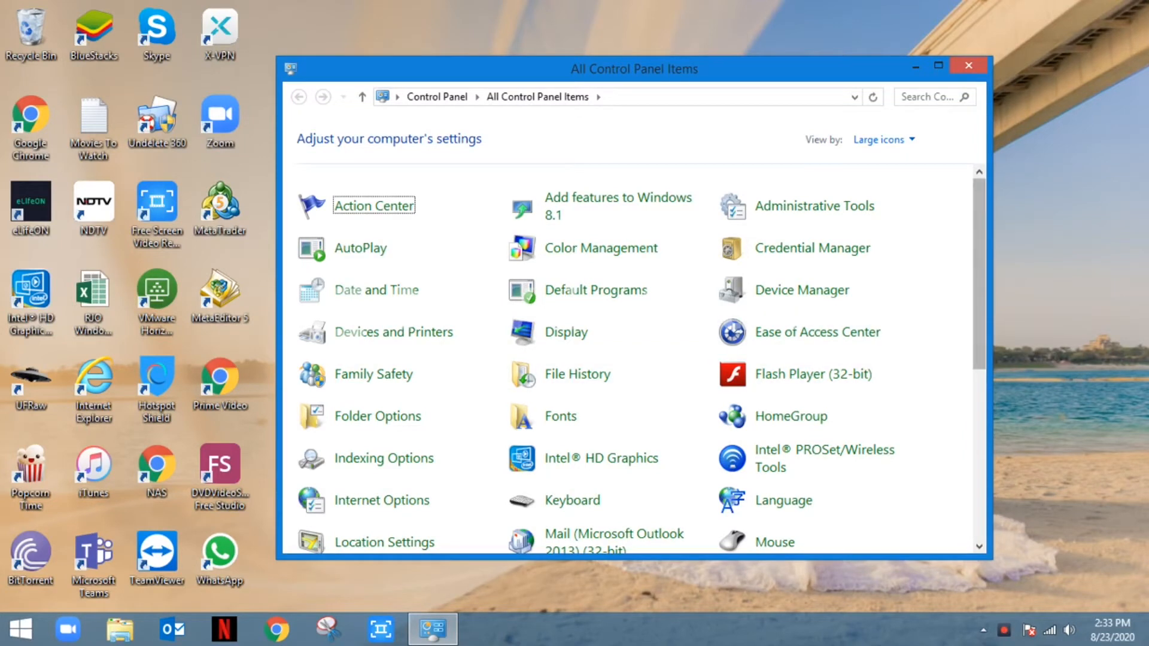
scroll("down", 3)
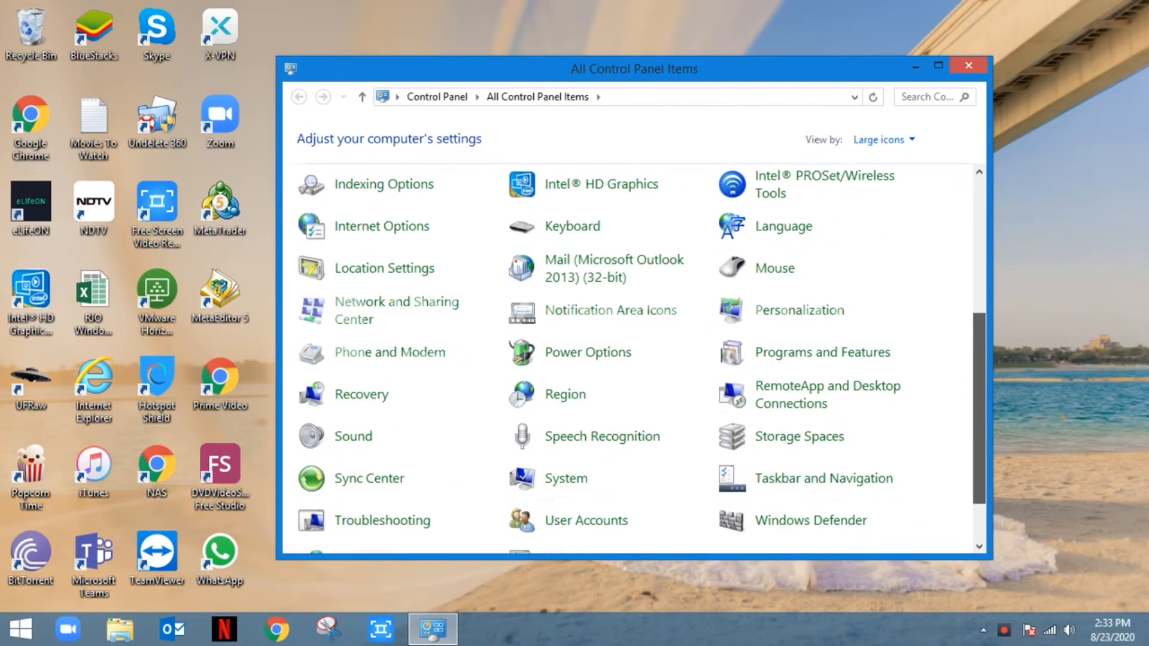
left_click(352, 435)
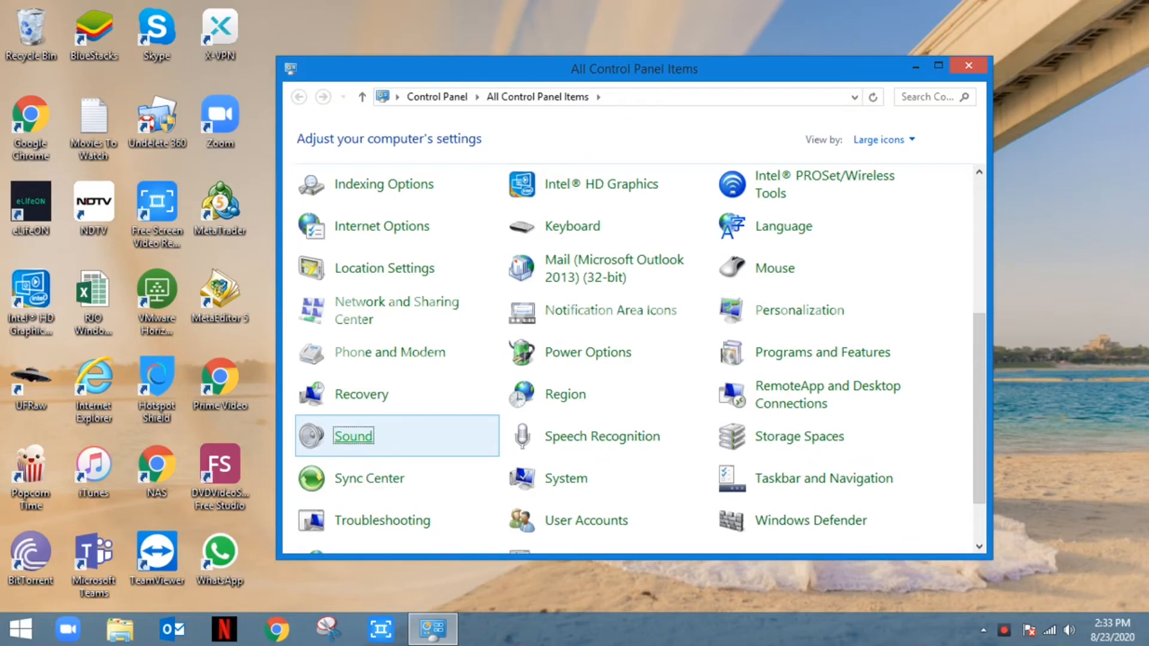
double_click(352, 435)
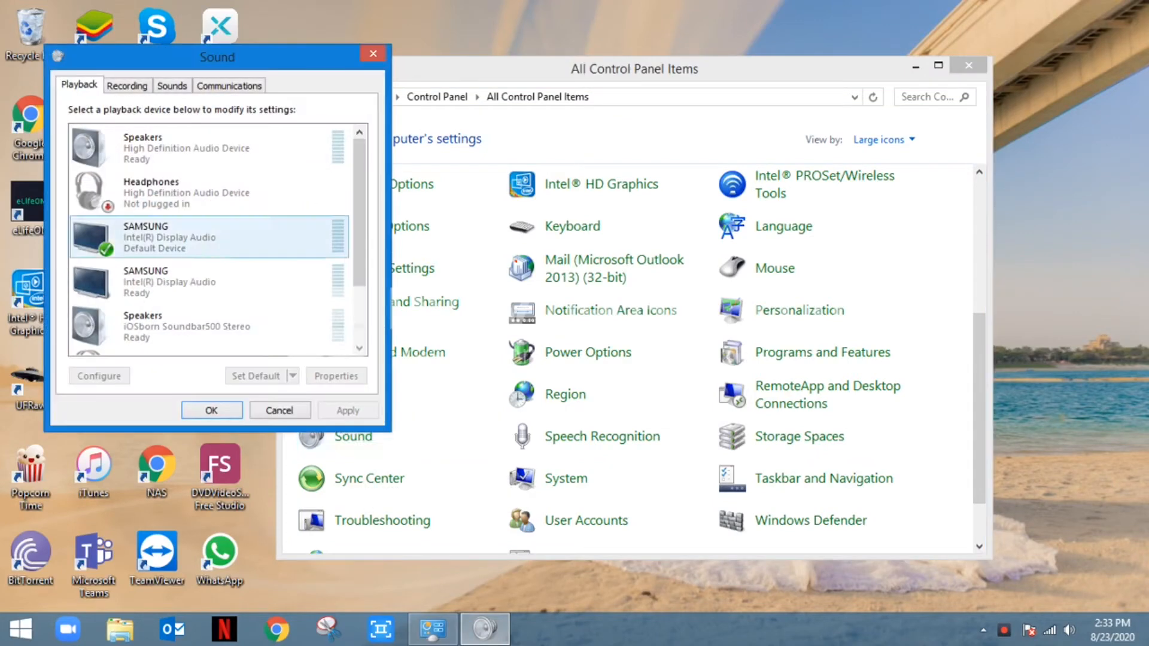
Set the Soundbar500 speakers as the default playback device from their context menu
left_click(208, 326)
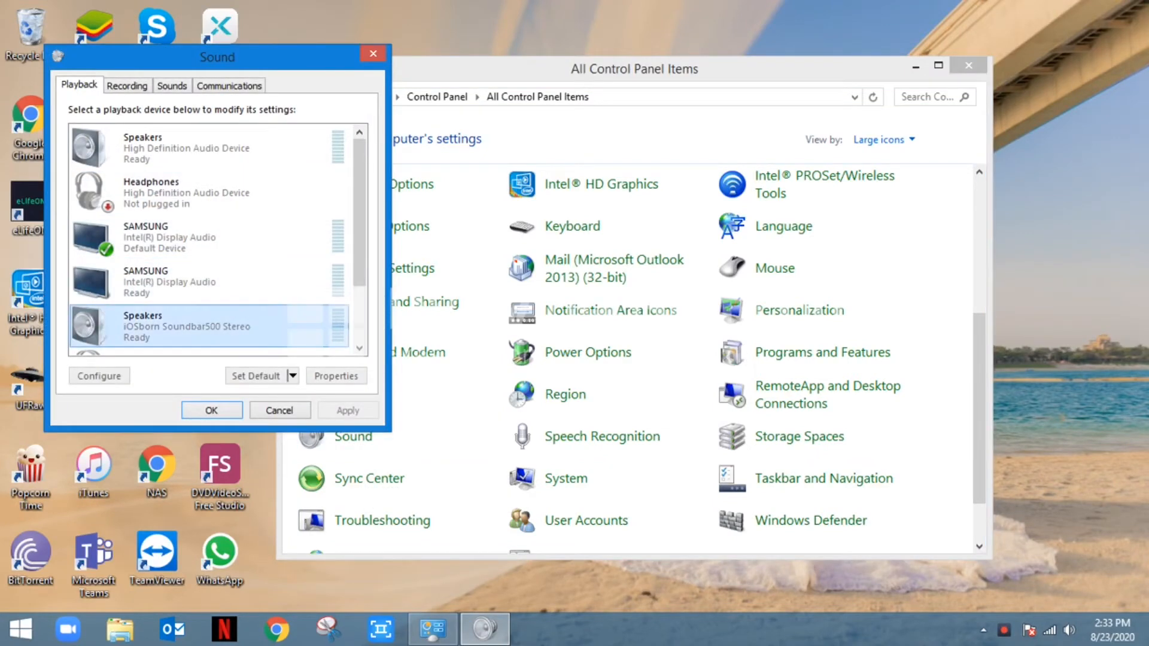
right_click(183, 331)
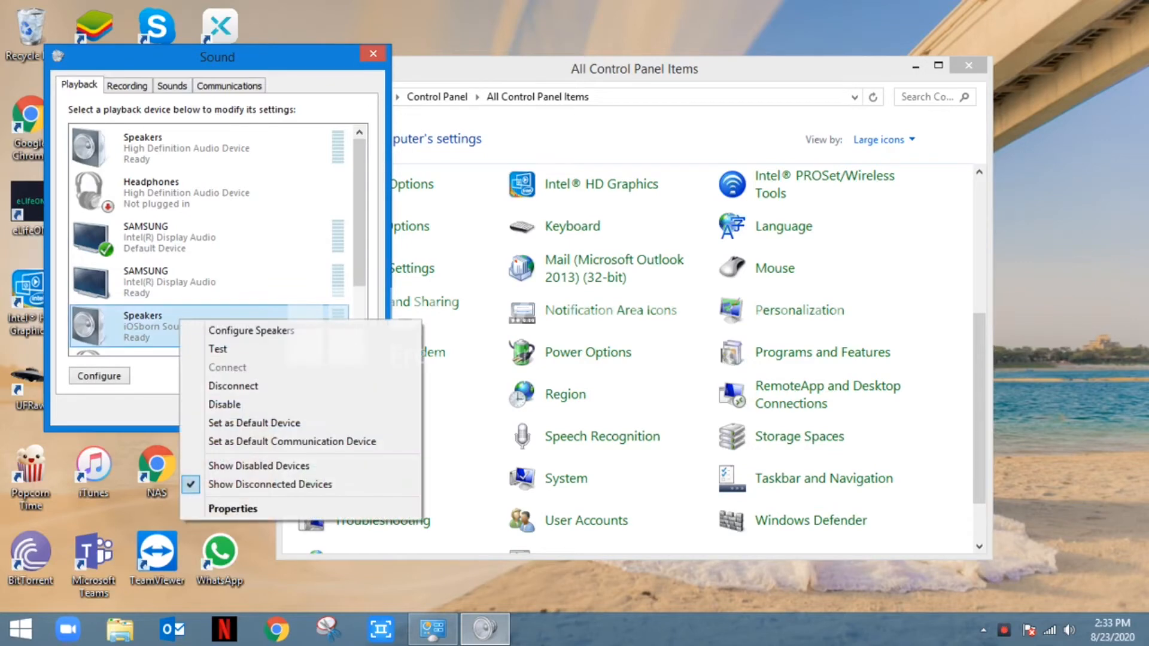
left_click(254, 422)
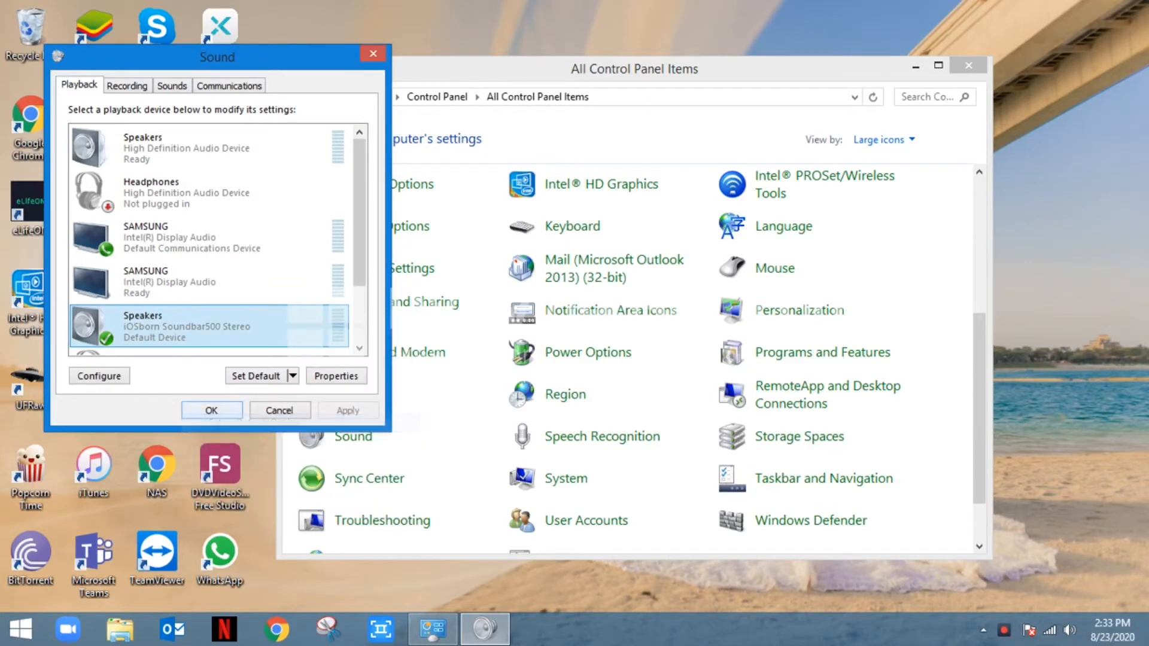
right_click(208, 325)
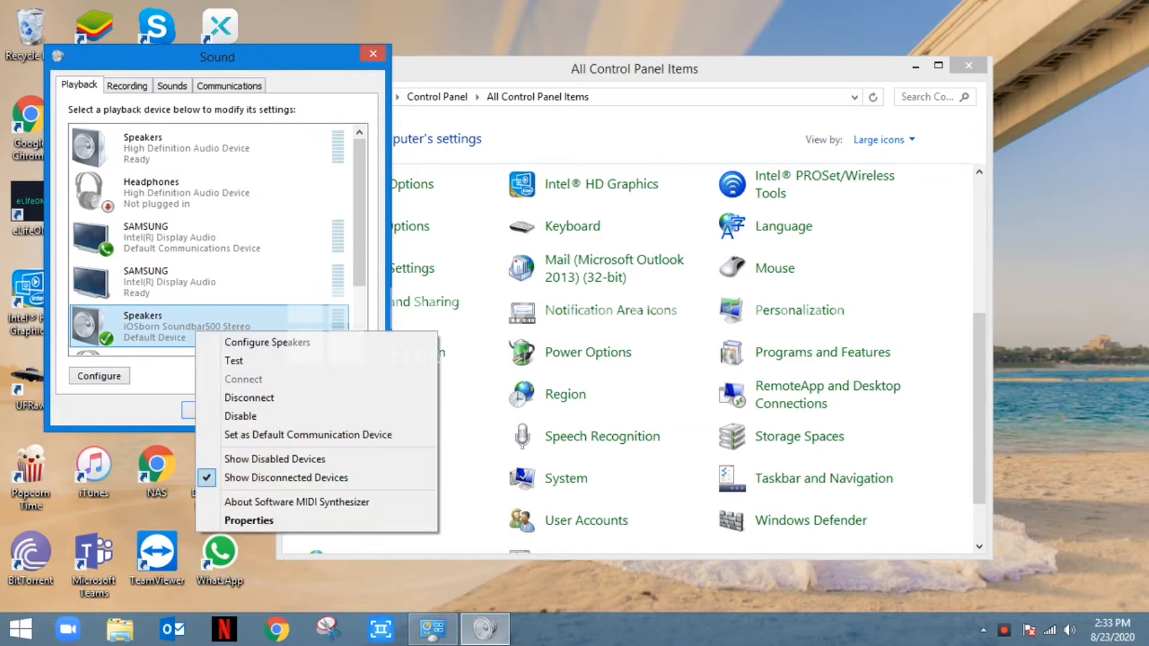